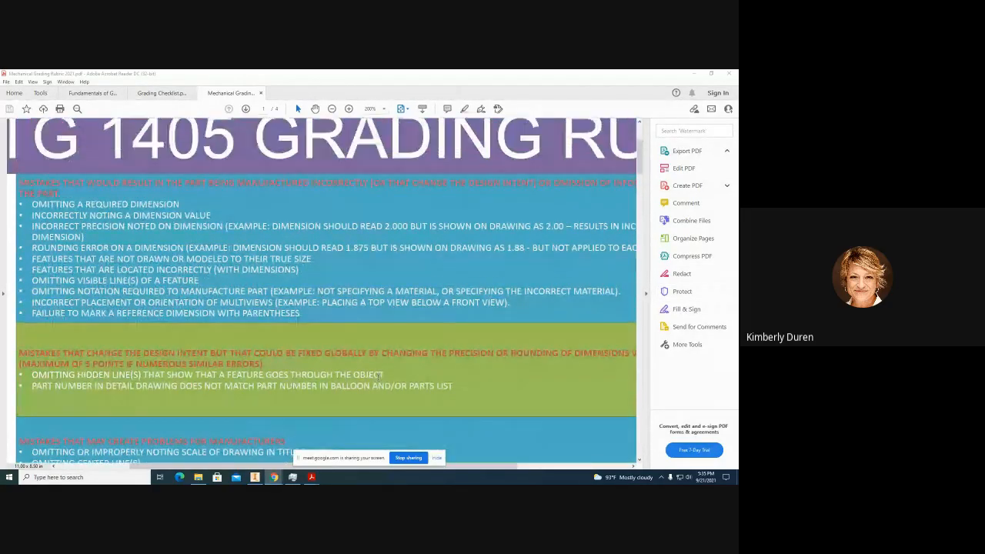
Step: Scroll down the rubric to reveal the -5, -3, -2 and -1 deduction circles
{"action": "scroll", "scroll_direction": "down", "scroll_amount": 3}
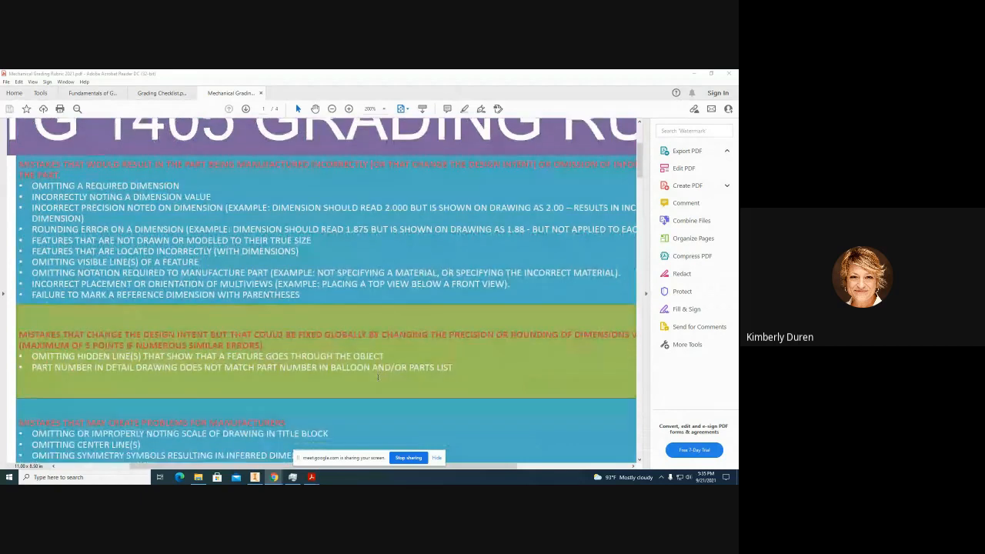
{"action": "scroll", "scroll_direction": "down", "scroll_amount": 3}
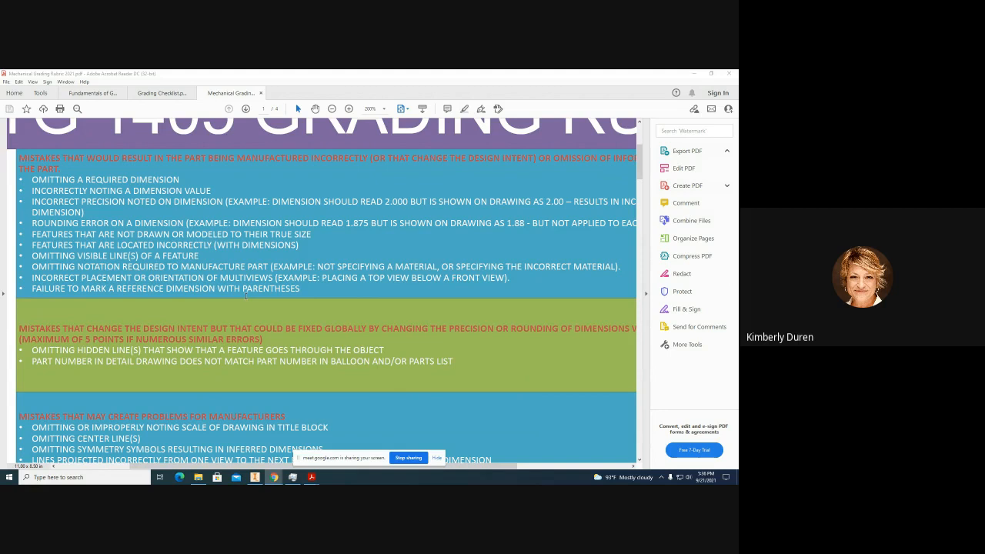
{"action": "scroll", "scroll_direction": "down", "scroll_amount": 3}
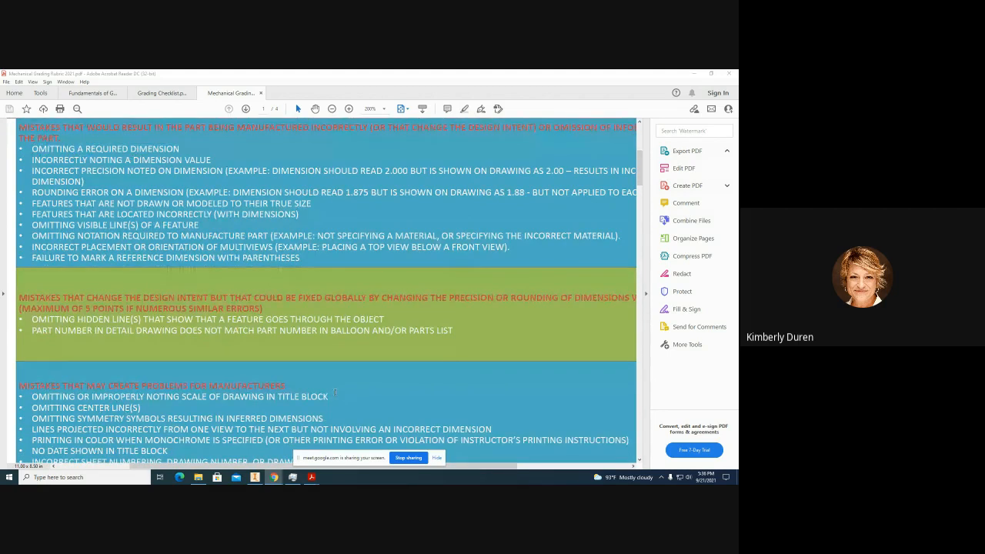
{"action": "scroll", "scroll_direction": "down", "scroll_amount": 3}
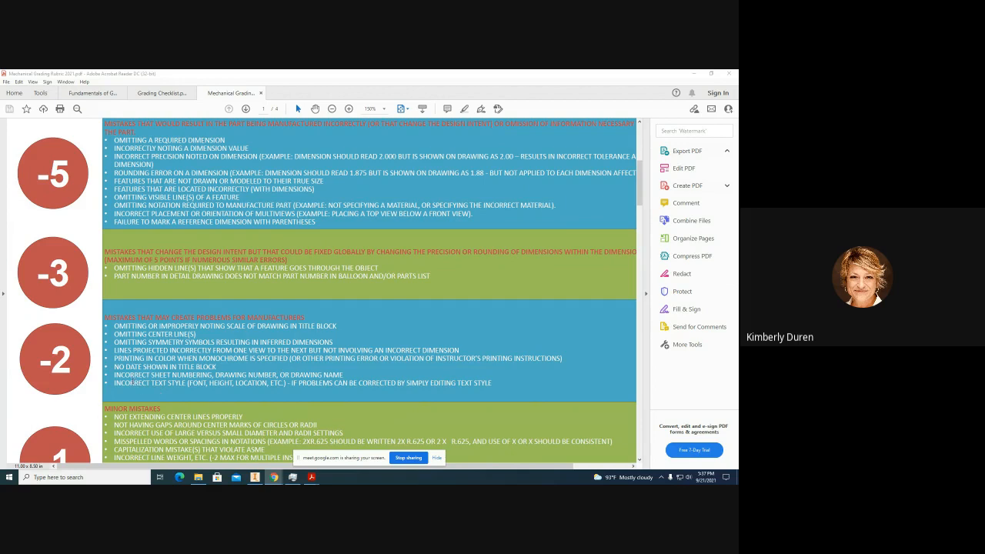
{"action": "mouse_move", "coordinate": [259, 400]}
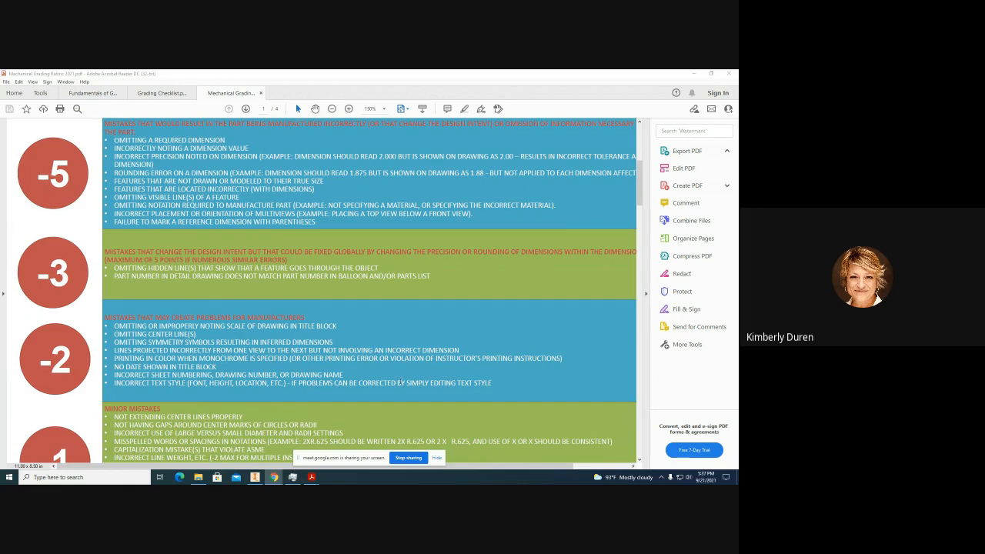
Step: Scroll page 1 down through the -3 and -2 categories to the -1 minor mistakes
{"action": "scroll", "scroll_direction": "down", "scroll_amount": 3}
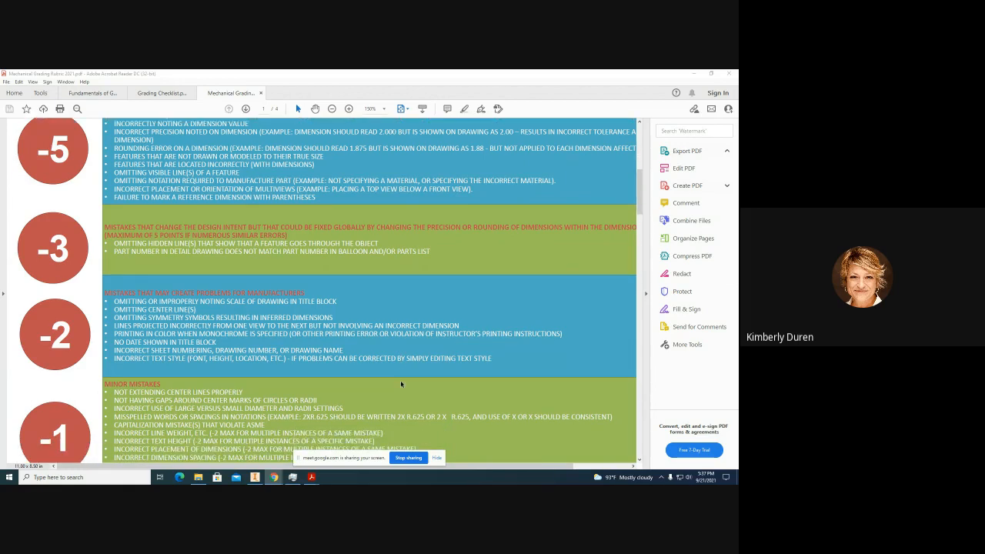
{"action": "scroll", "scroll_direction": "down", "scroll_amount": 3}
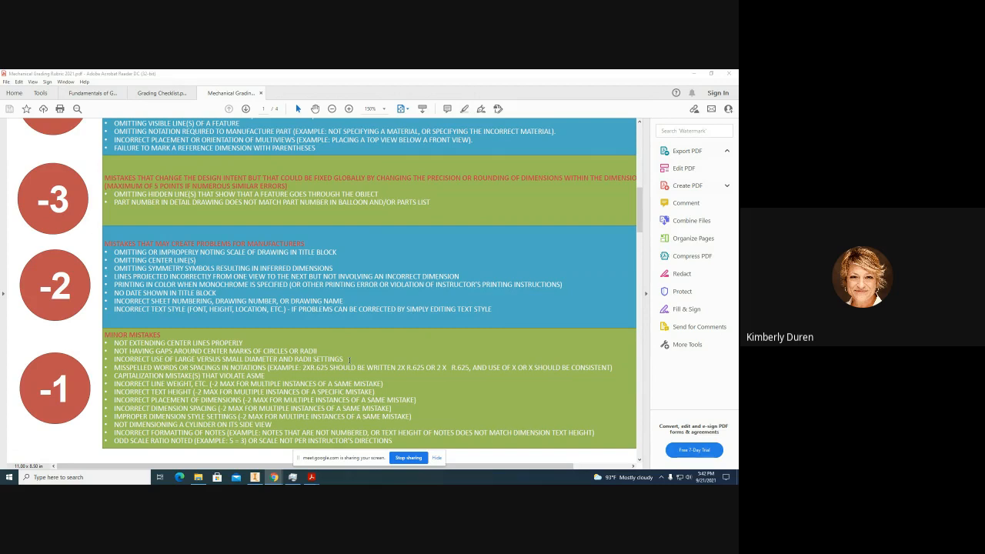
{"action": "mouse_move", "coordinate": [91, 370]}
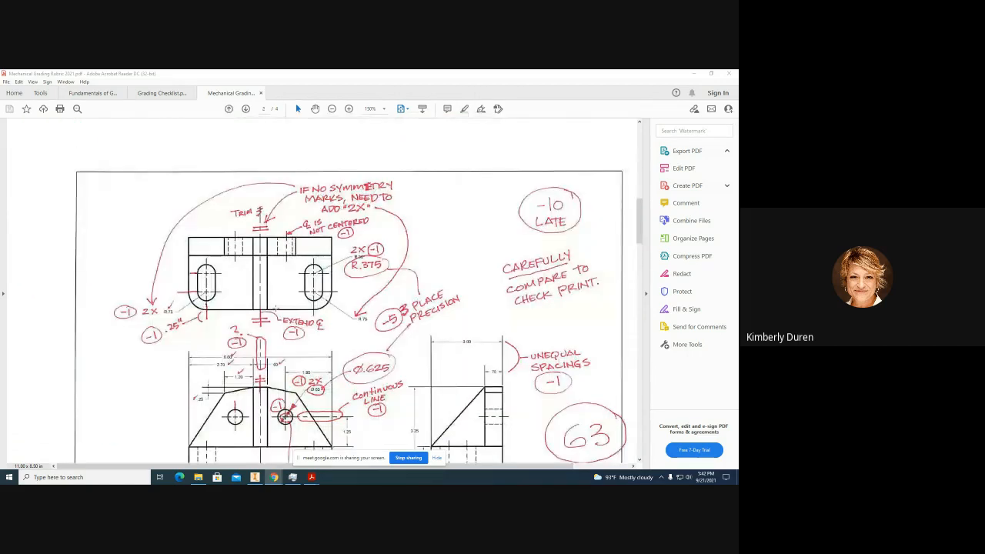
Step: Scroll to page 2's graded Bracket drawing showing the late penalty and score of 63
{"action": "scroll", "scroll_direction": "down", "scroll_amount": 3}
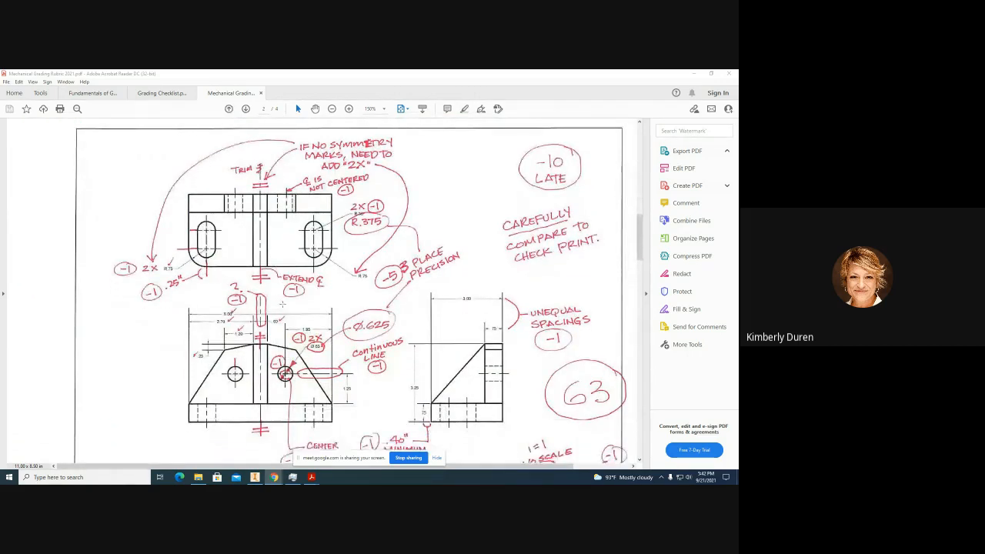
{"action": "scroll", "scroll_direction": "down", "scroll_amount": 3}
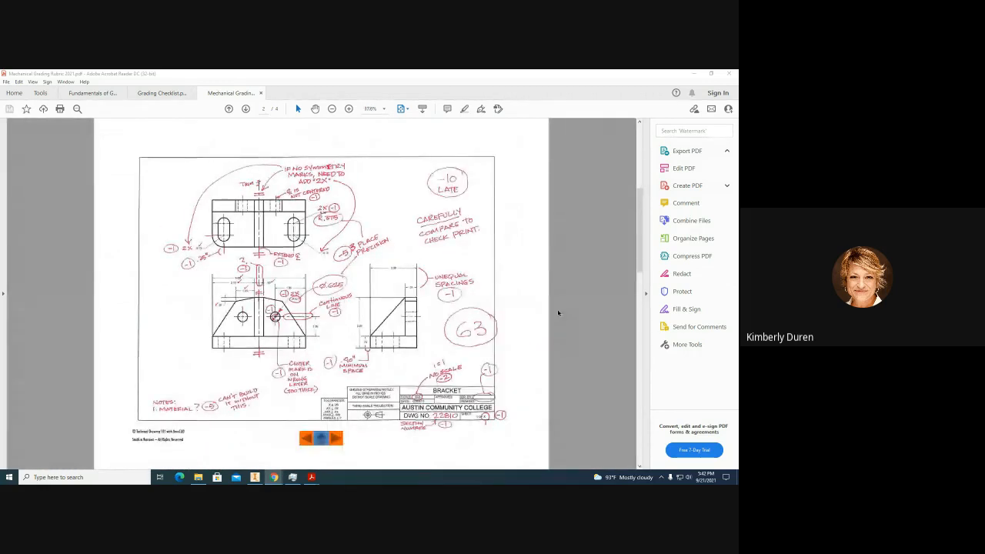
Step: Advance to page 4's graded Tool Slide drawing scored 69
{"action": "left_click", "coordinate": [349, 109]}
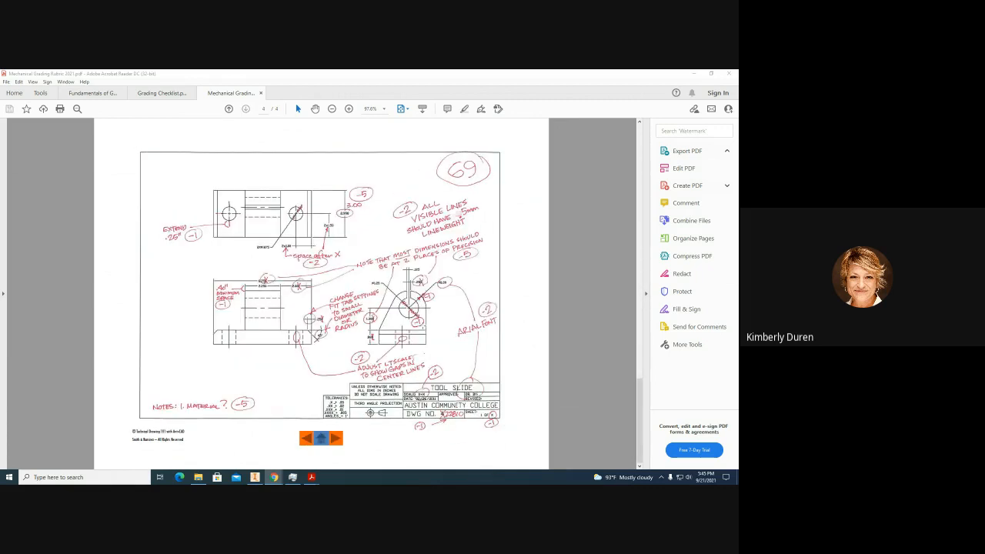
{"action": "left_click", "coordinate": [305, 437]}
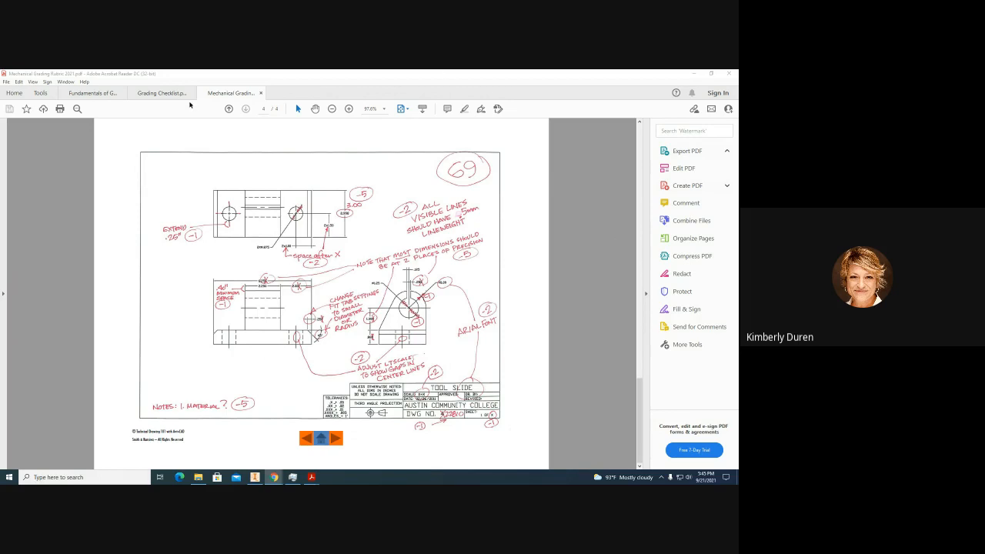
Step: Switch to the Grading Checklist.pdf tab listing ASME Y14.5 errors and deductions
{"action": "left_click", "coordinate": [158, 93]}
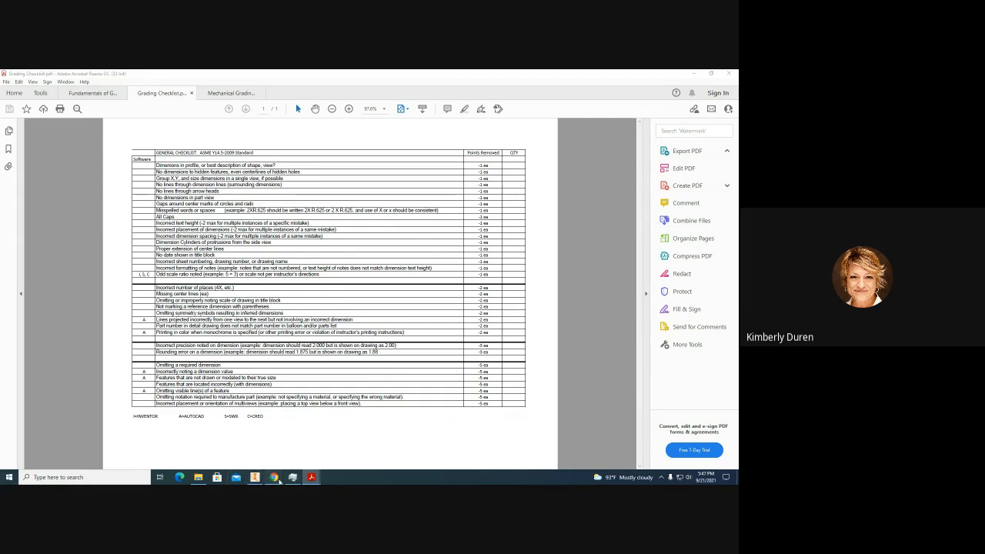
{"action": "mouse_move", "coordinate": [273, 477]}
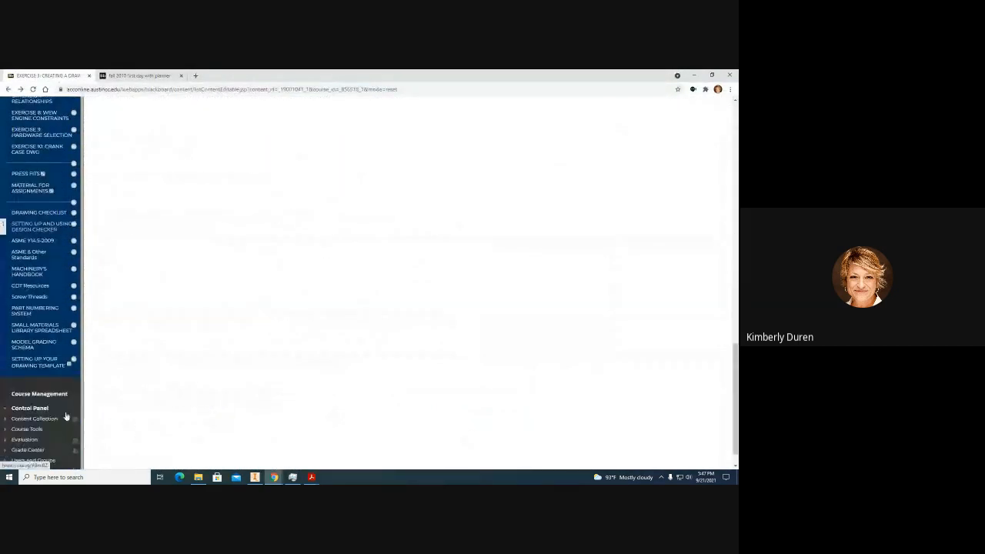
{"action": "mouse_move", "coordinate": [43, 226]}
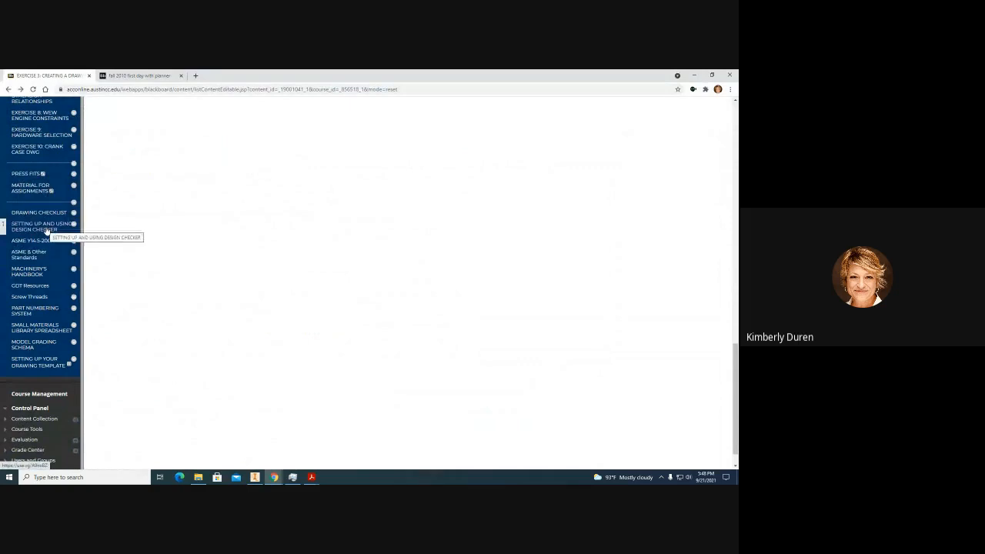